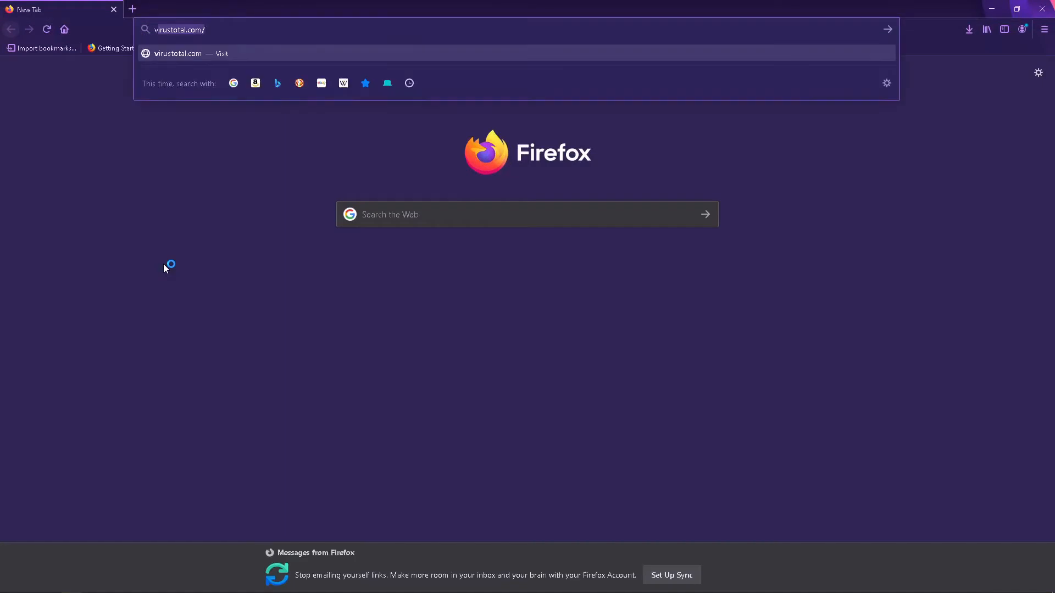
Load the VB-Audio Voicemeeter product page from the Firefox address bar
type("voicemeeter/")
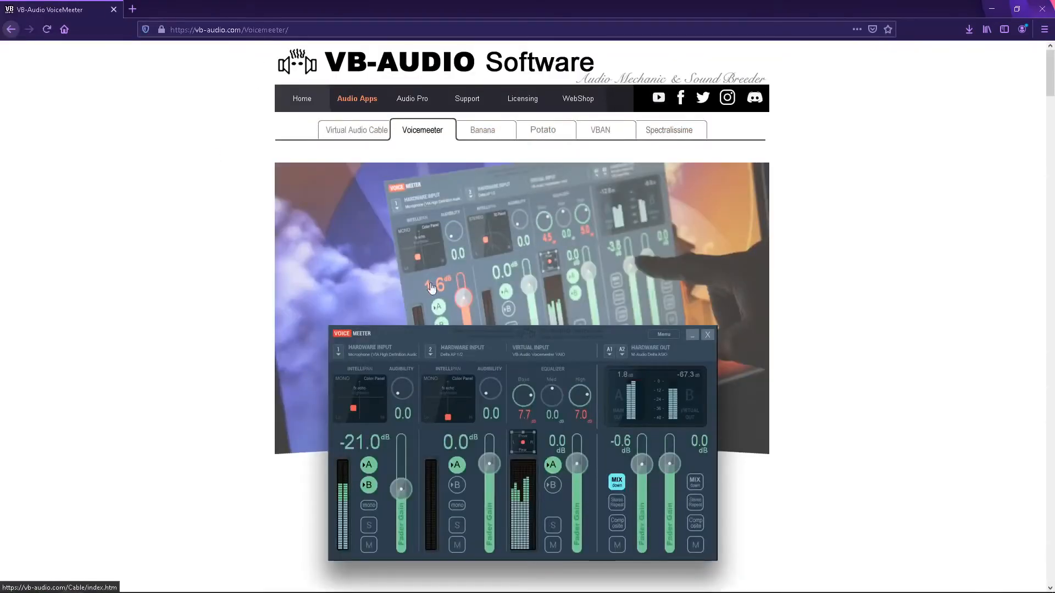
Scroll to the Voicemeeter download section listing ZIP and EXE version 1.0.7.4
scroll("down", 3)
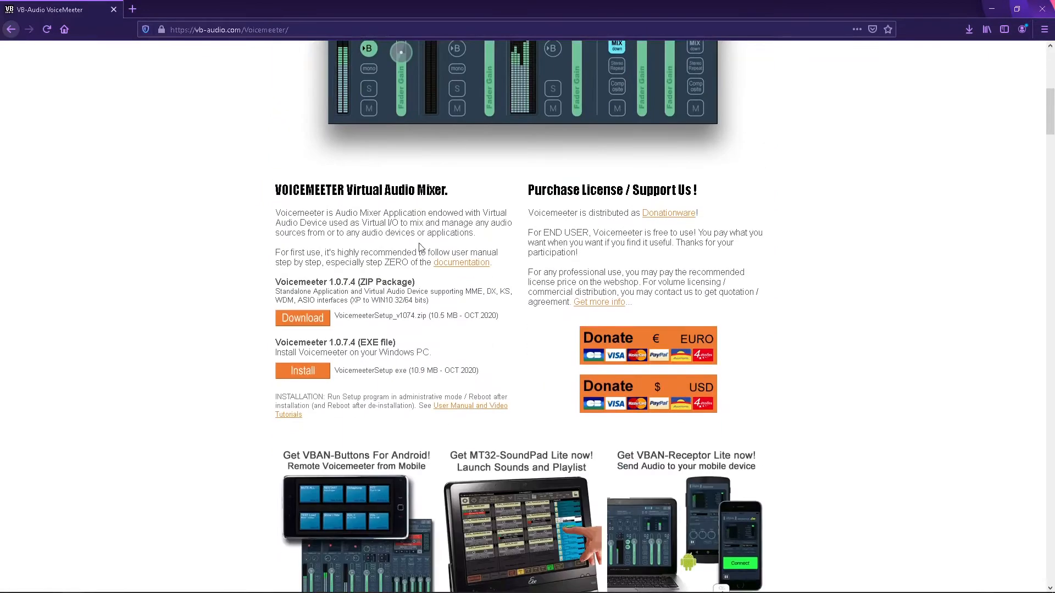
mouse_move(314, 346)
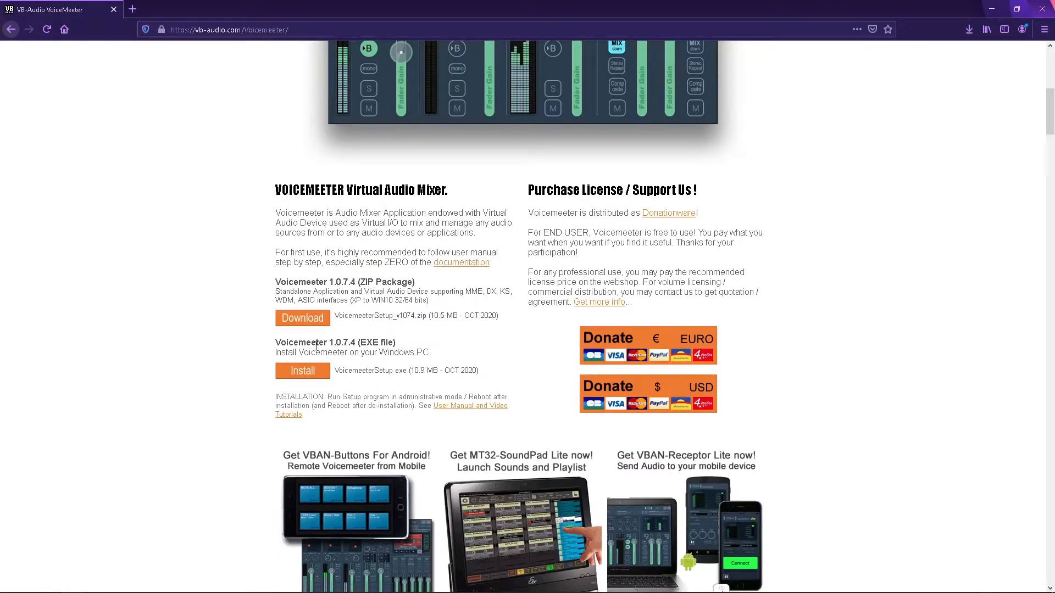
mouse_move(349, 344)
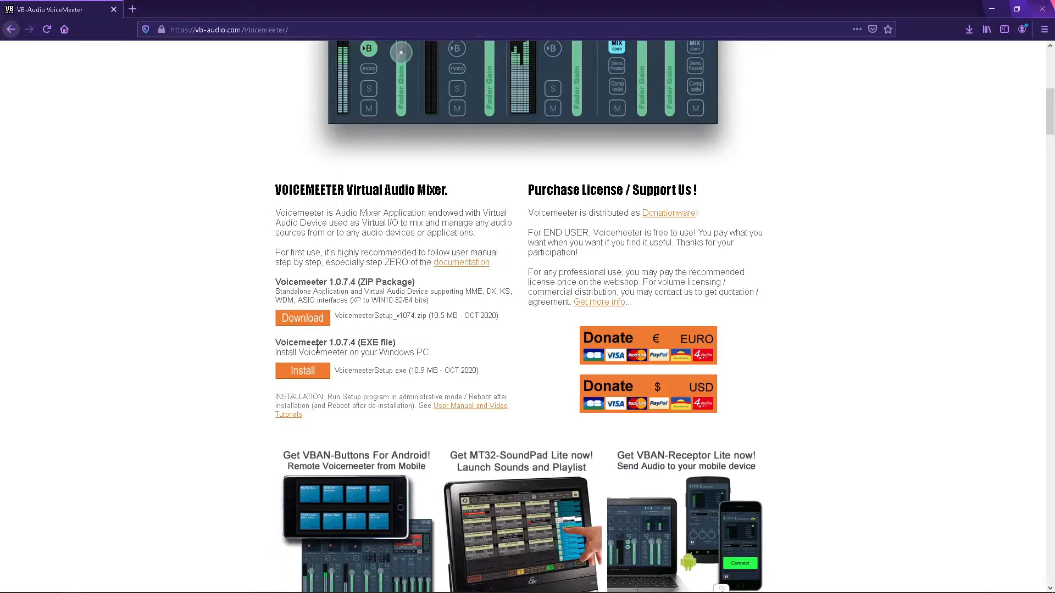
mouse_move(427, 290)
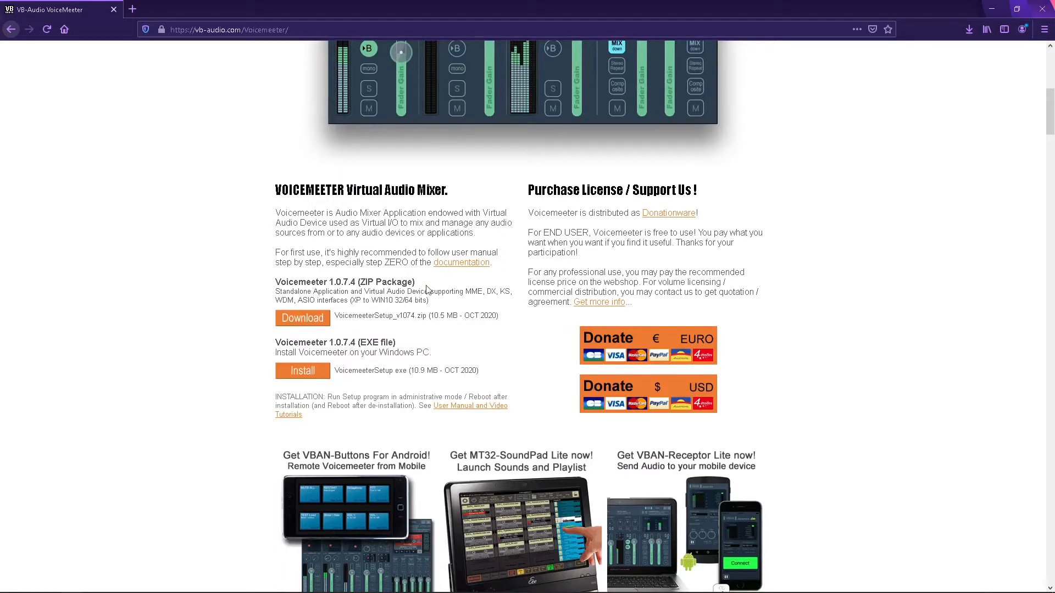
mouse_move(810, 4)
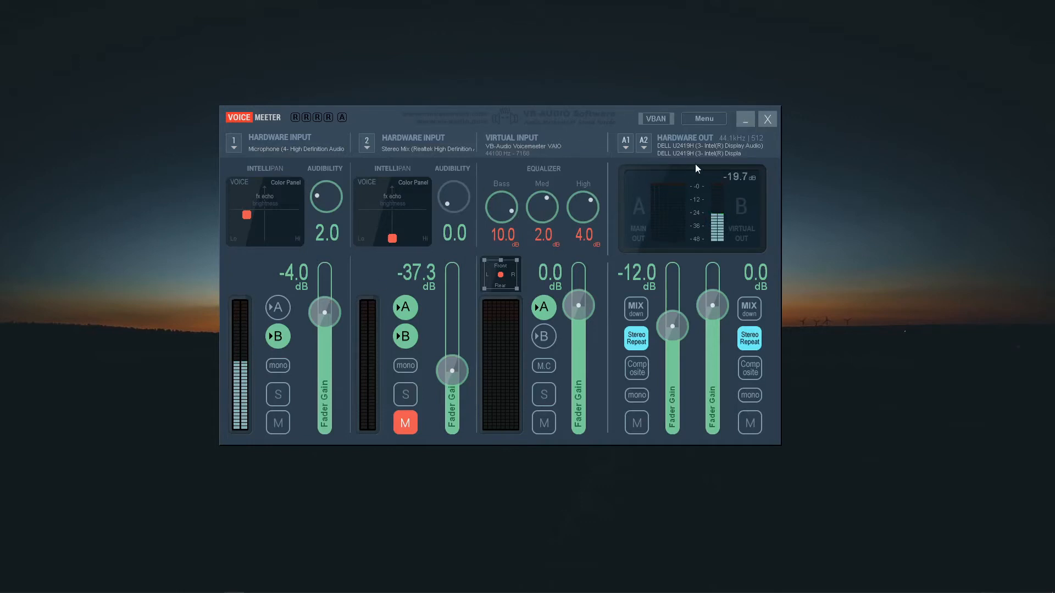
left_click(702, 118)
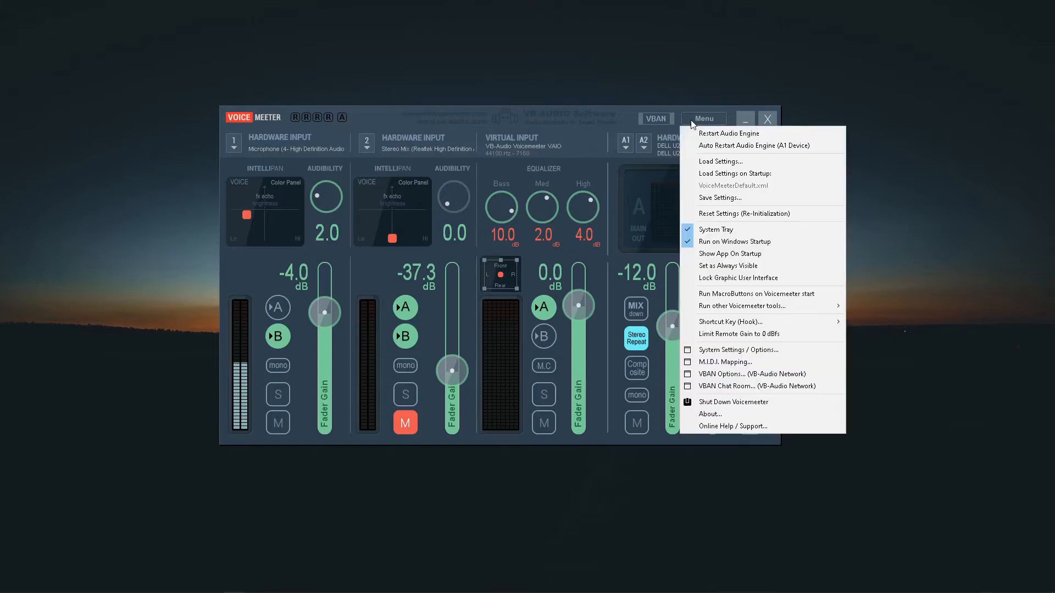
left_click(719, 161)
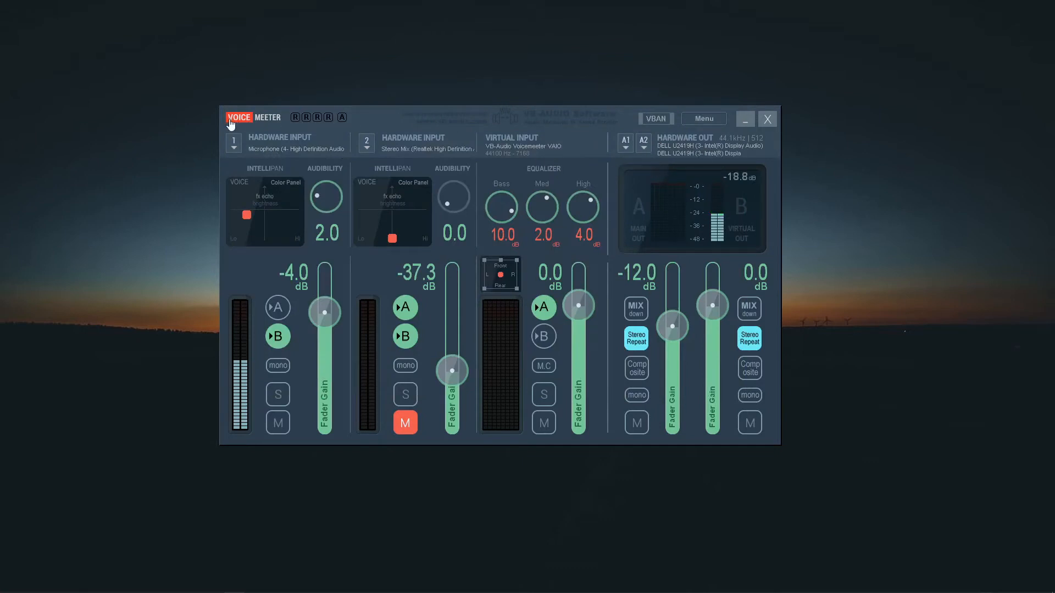
left_click(279, 142)
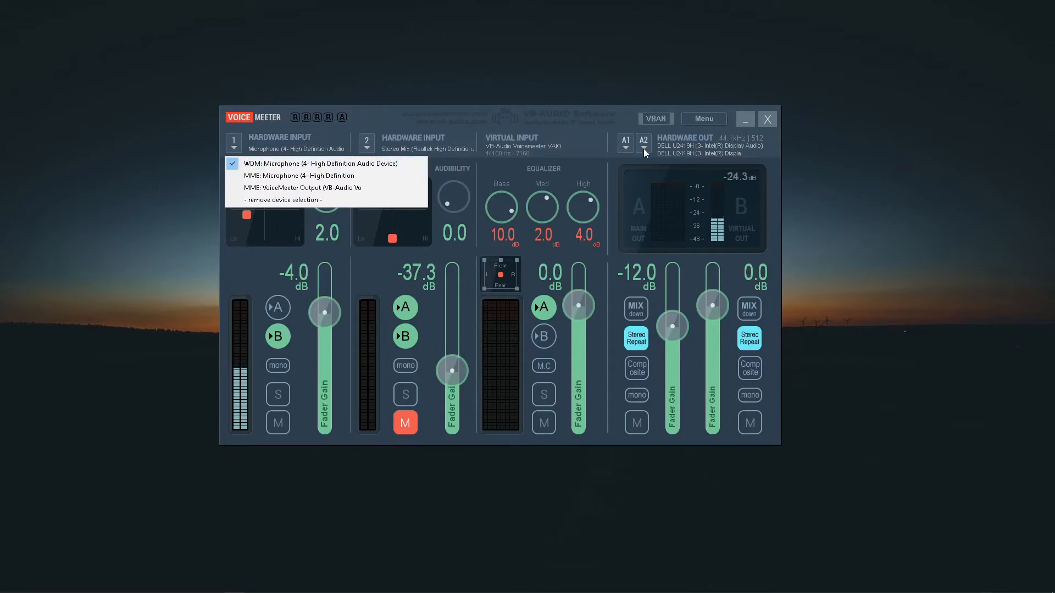
left_click(642, 151)
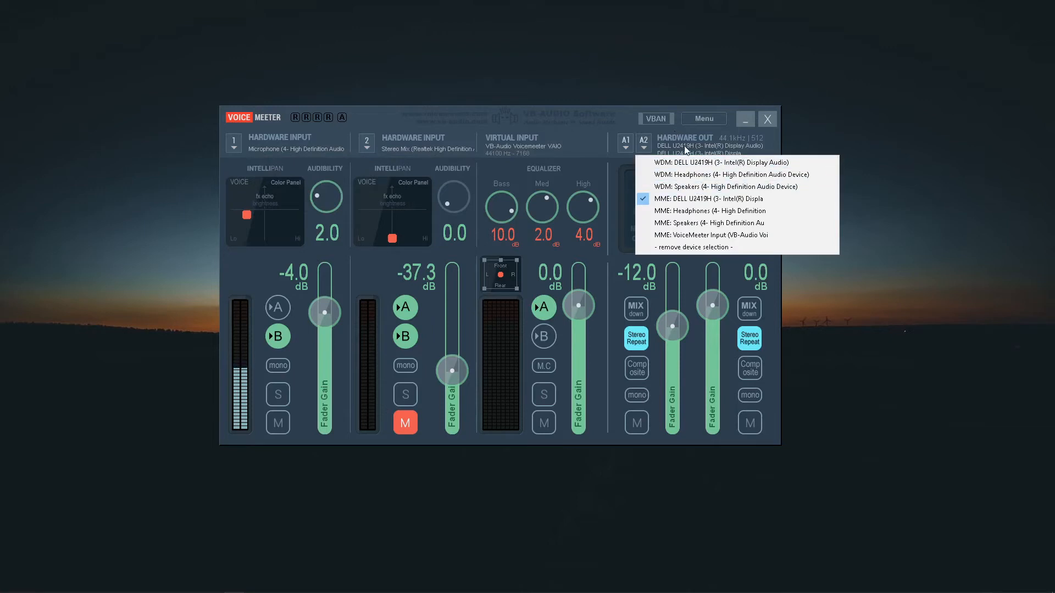
mouse_move(720, 187)
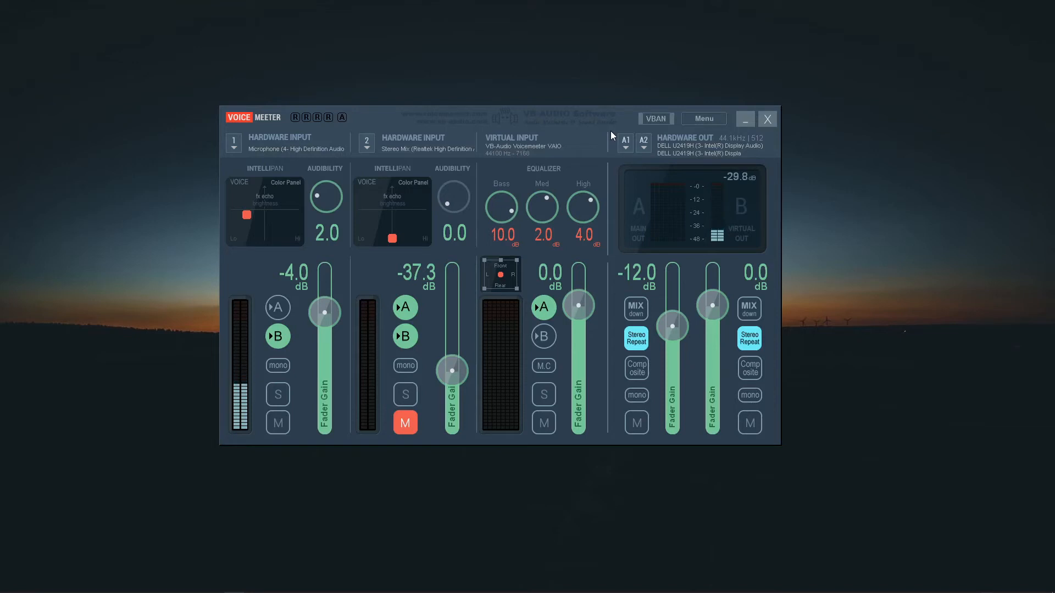
mouse_move(674, 207)
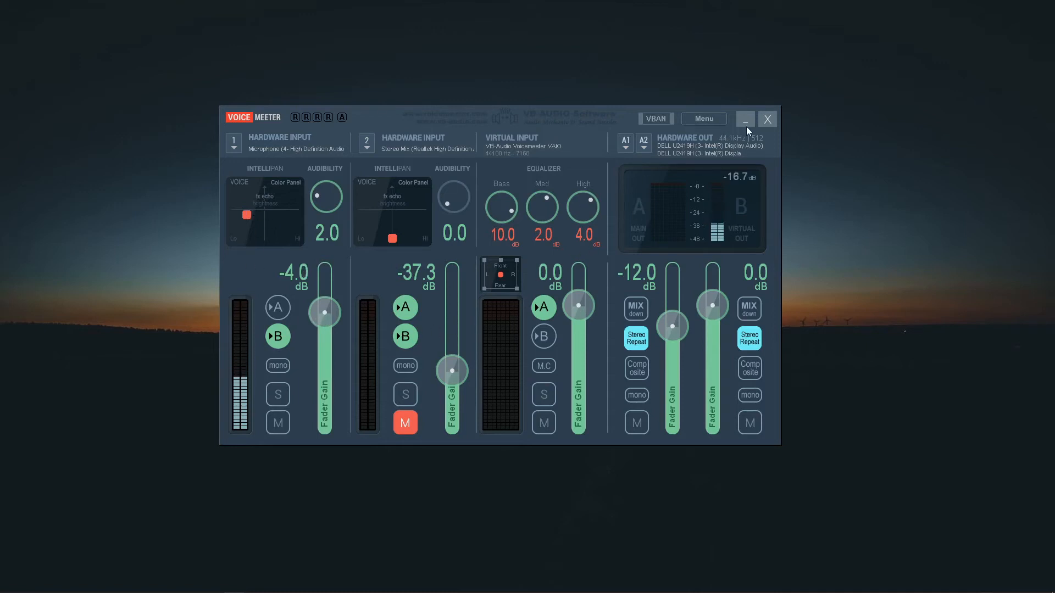
Minimize Voicemeeter and bring up the Mic/Aux source properties in OBS
left_click(745, 118)
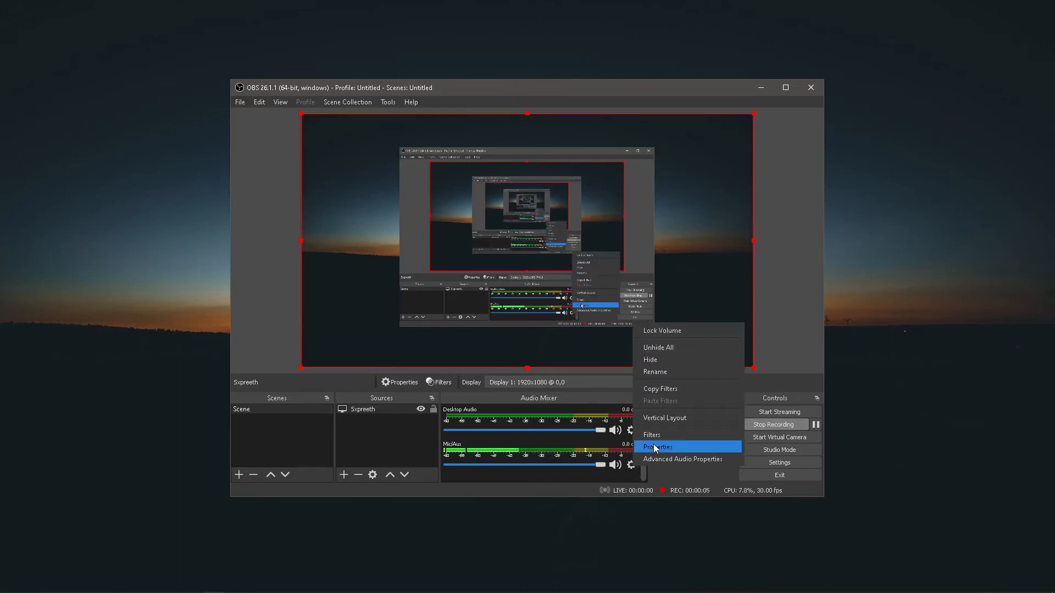
left_click(657, 447)
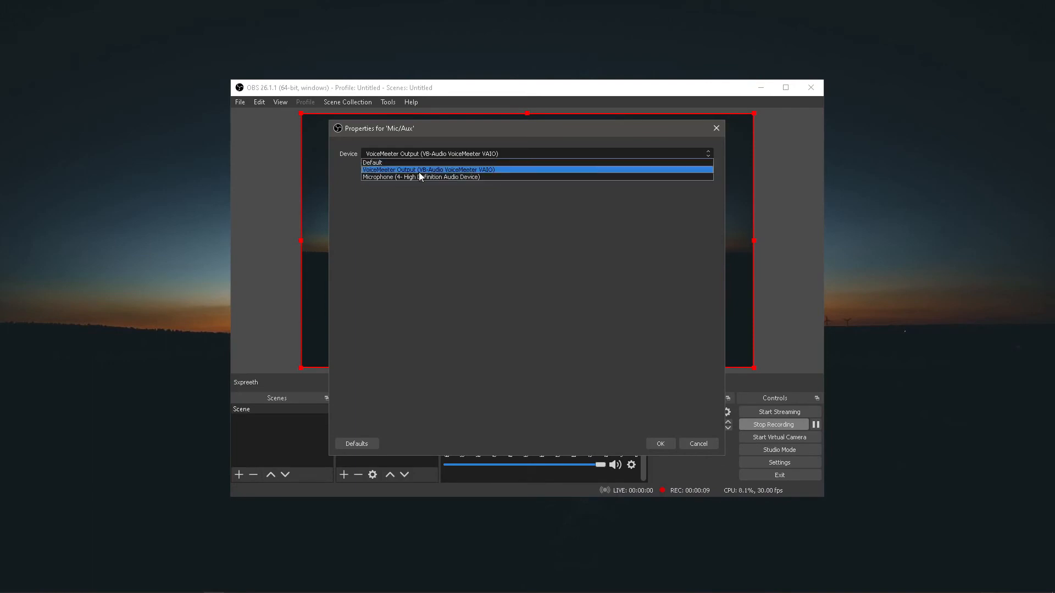
mouse_move(429, 176)
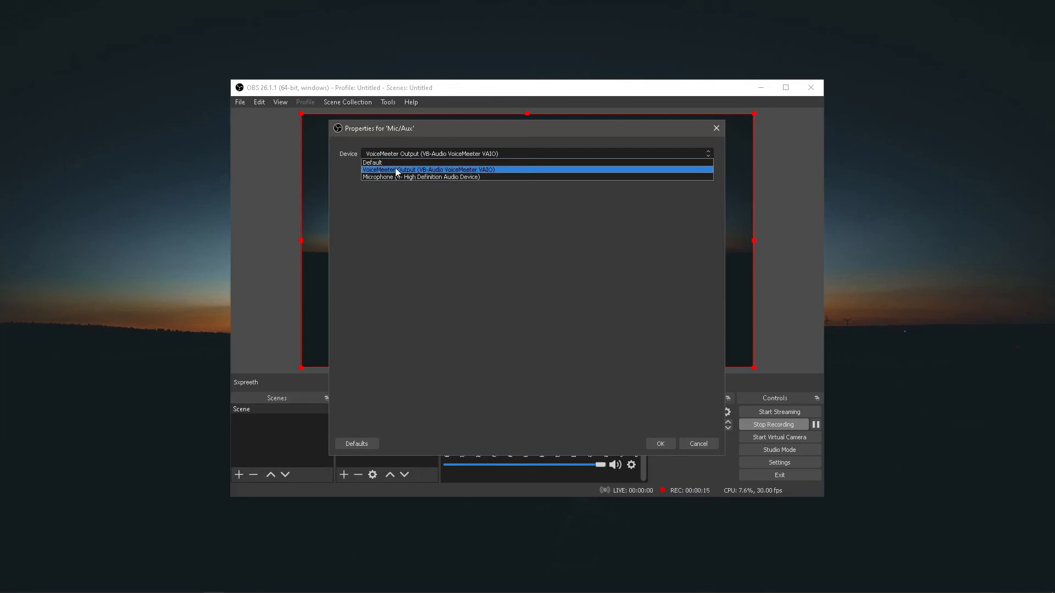
Choose VoiceMeeter Output (VB-Audio VoiceMeeter VAIO) as the Mic/Aux device and confirm
left_click(420, 177)
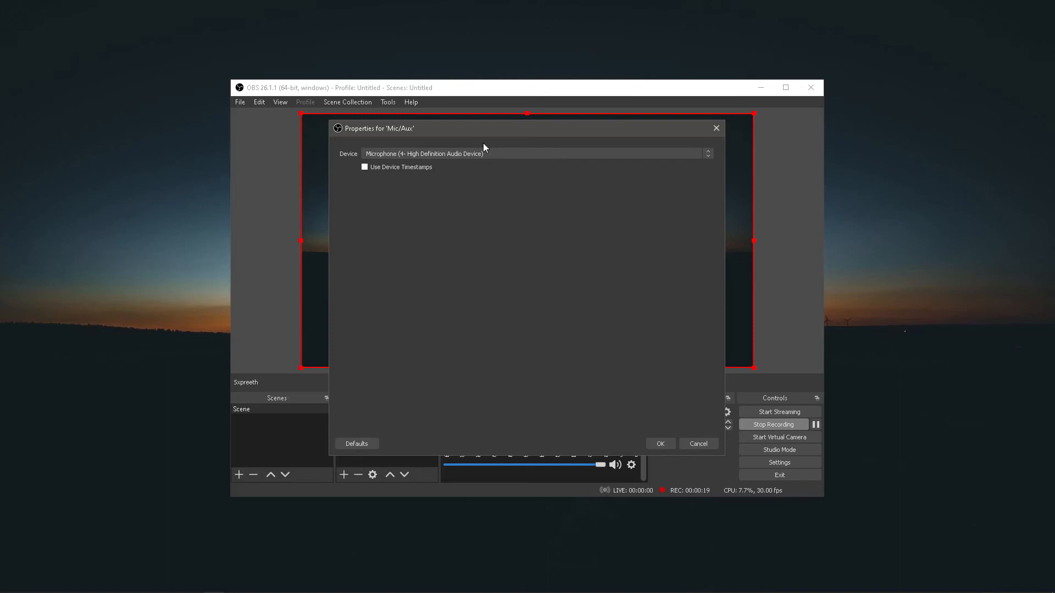
left_click(535, 153)
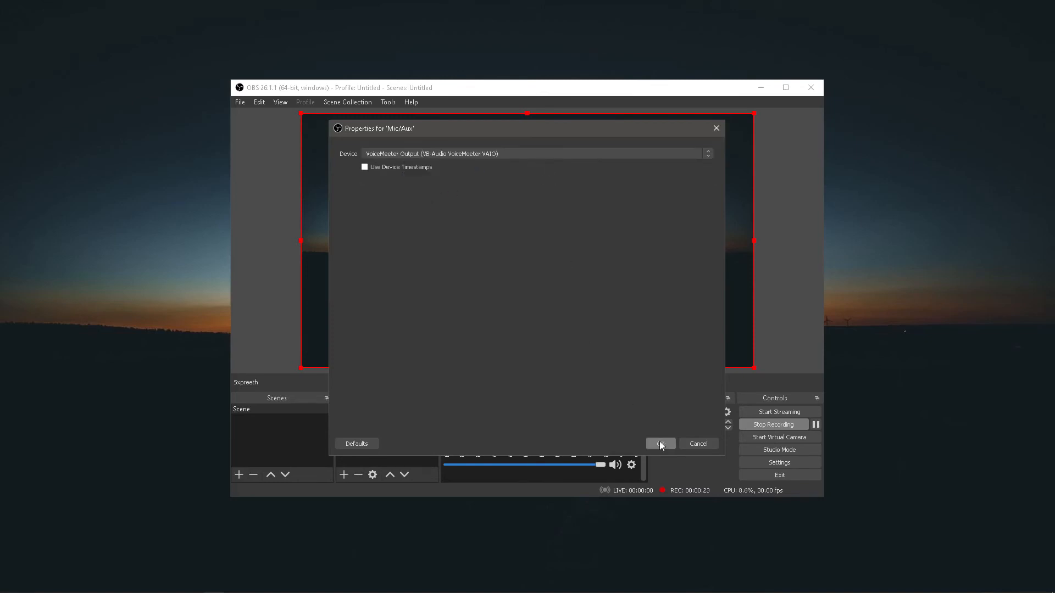
left_click(660, 442)
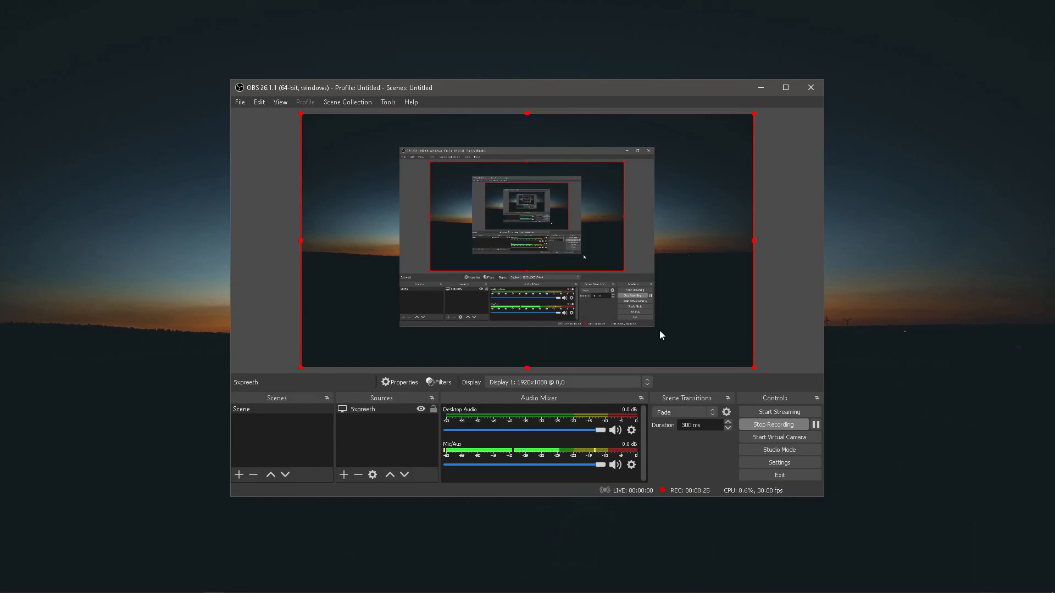